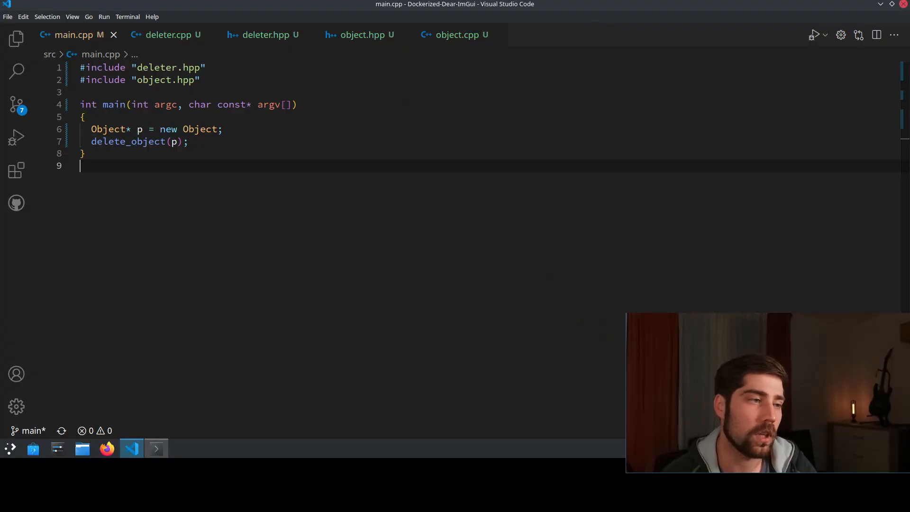
Review deleter.cpp, marking Object in the delete_object signature, then deleter.hpp.
click(153, 68)
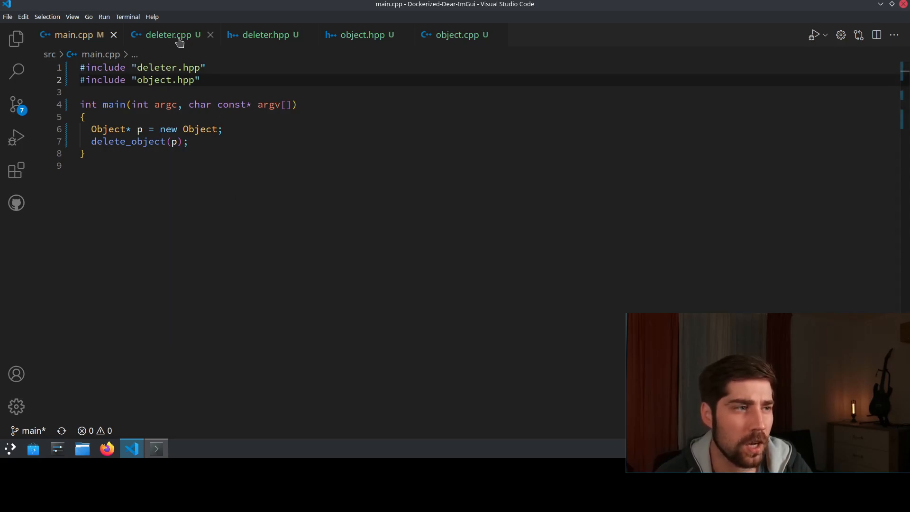
click(168, 35)
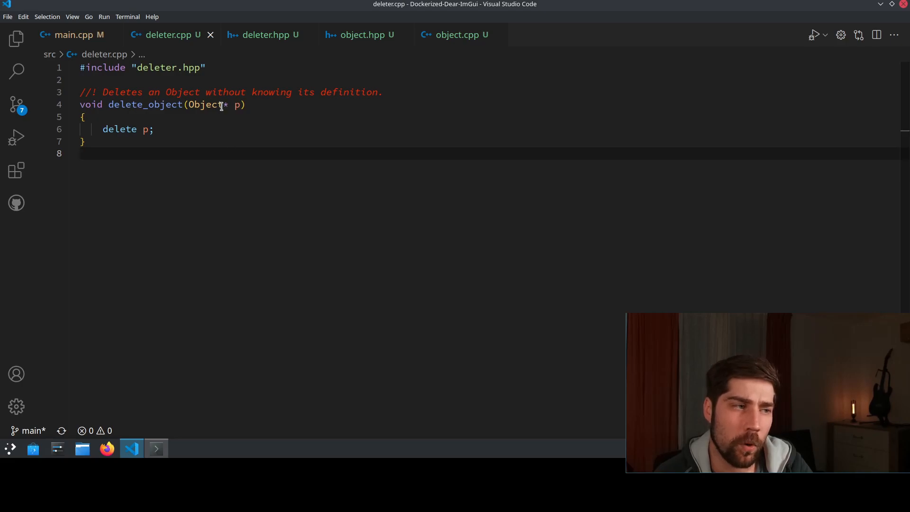
double_click(120, 129)
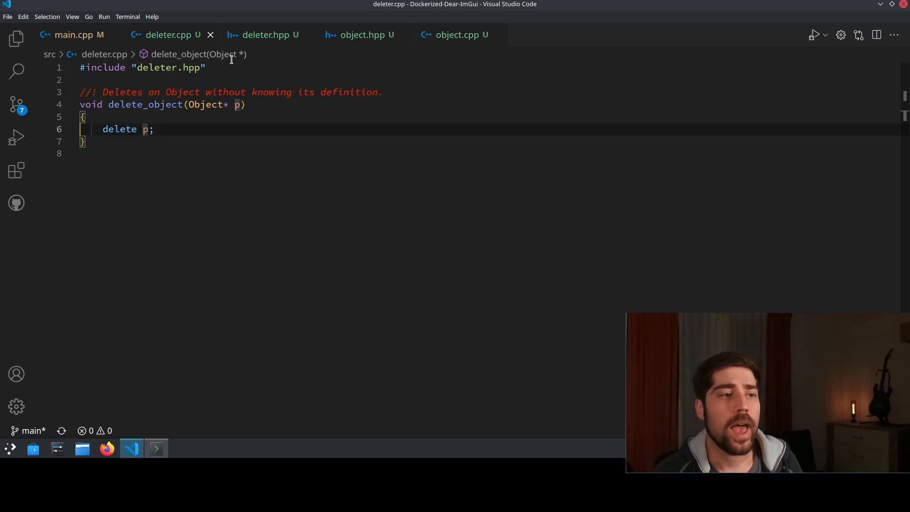
click(262, 35)
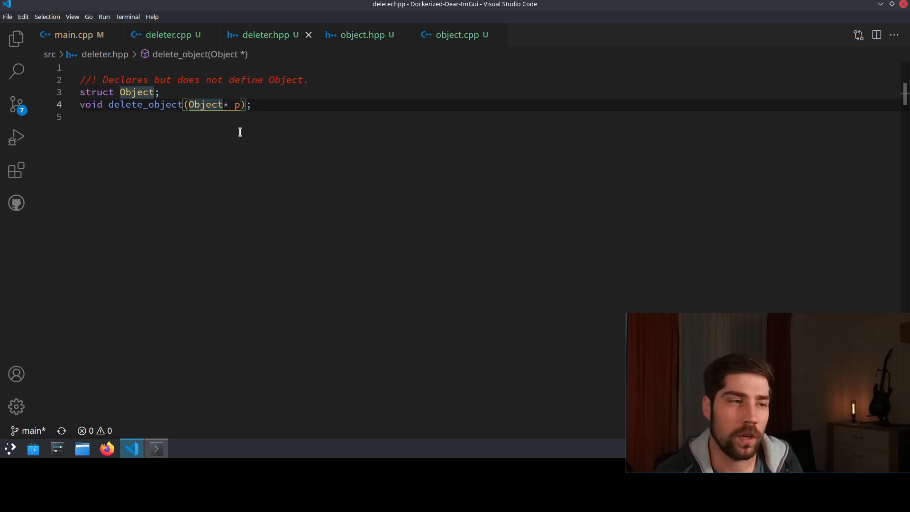
Review object.hpp, then object.cpp with its Object destructor definition.
click(165, 35)
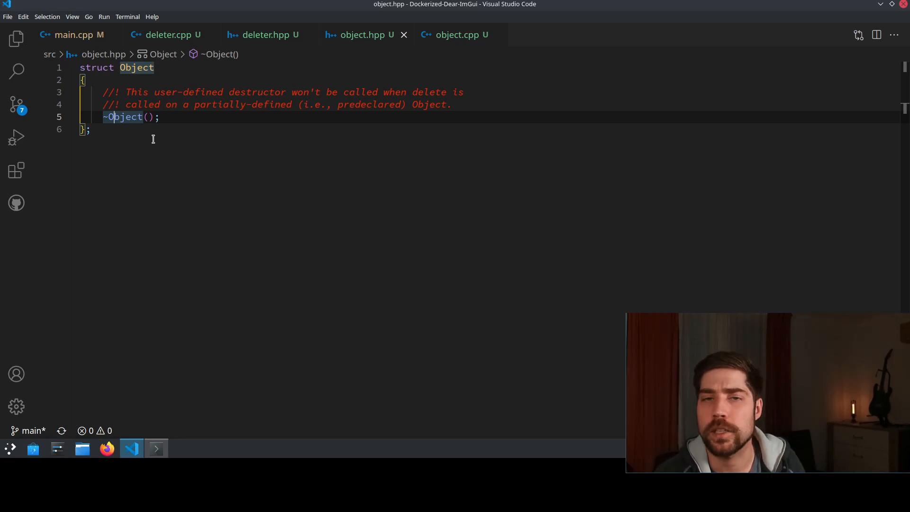
click(454, 35)
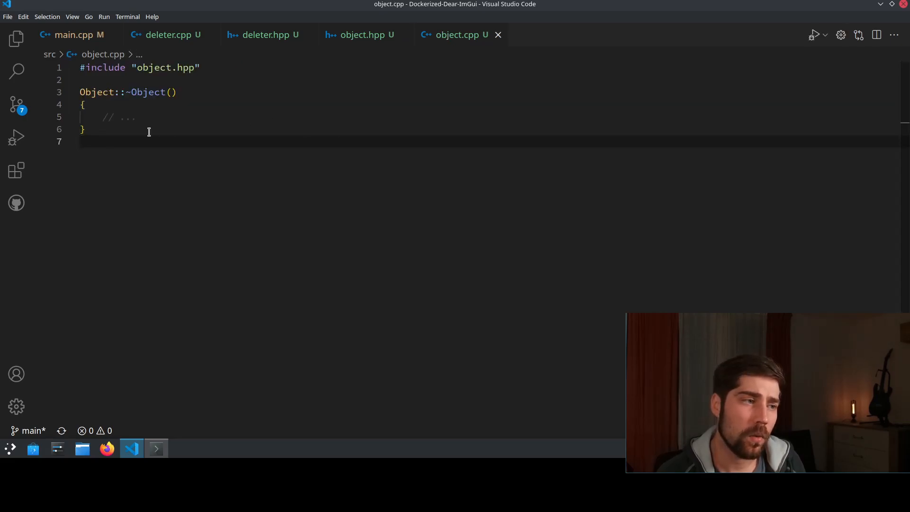
click(110, 119)
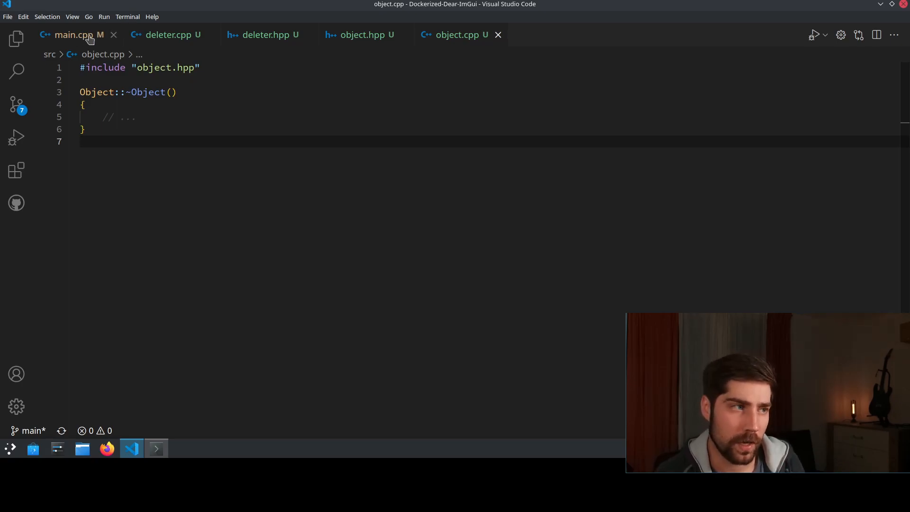
Return to main.cpp where main creates an Object and hands it to delete_object.
click(73, 35)
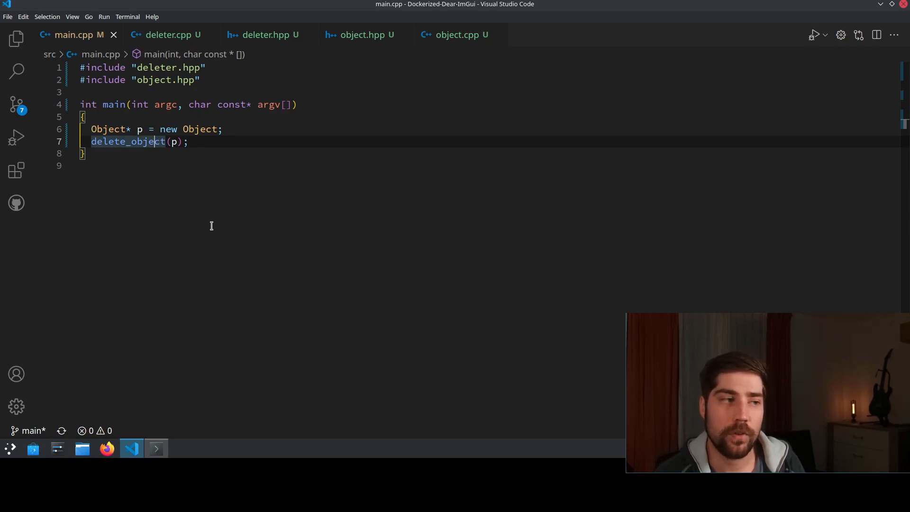
mouse_move(212, 183)
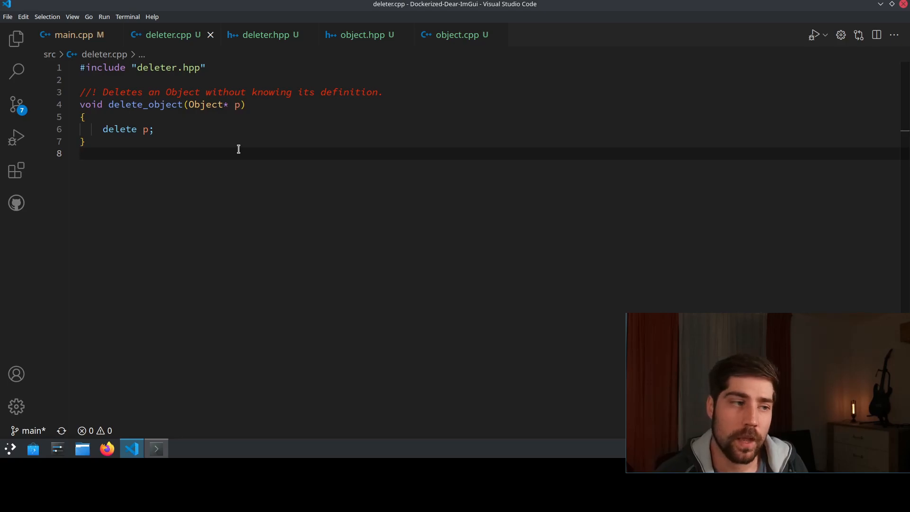
Revisit deleter.hpp and deleter.cpp, then object.cpp's empty destructor.
click(264, 35)
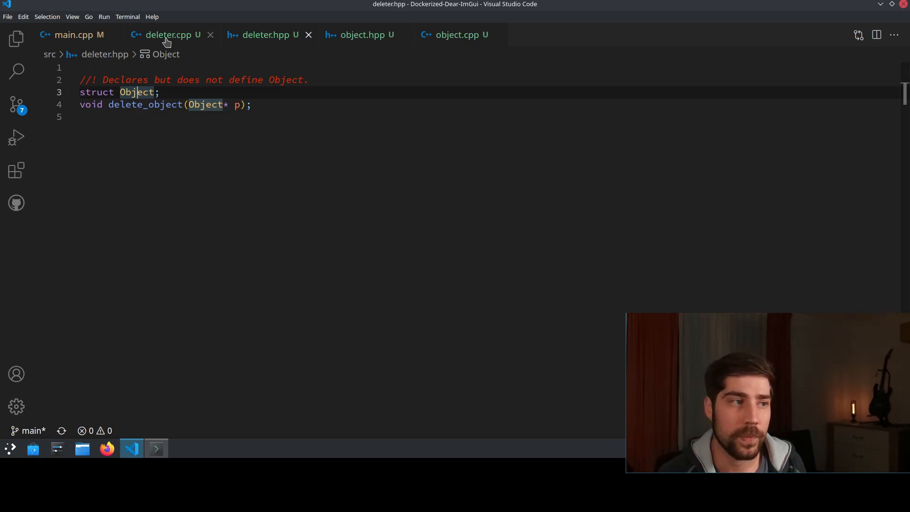
click(168, 35)
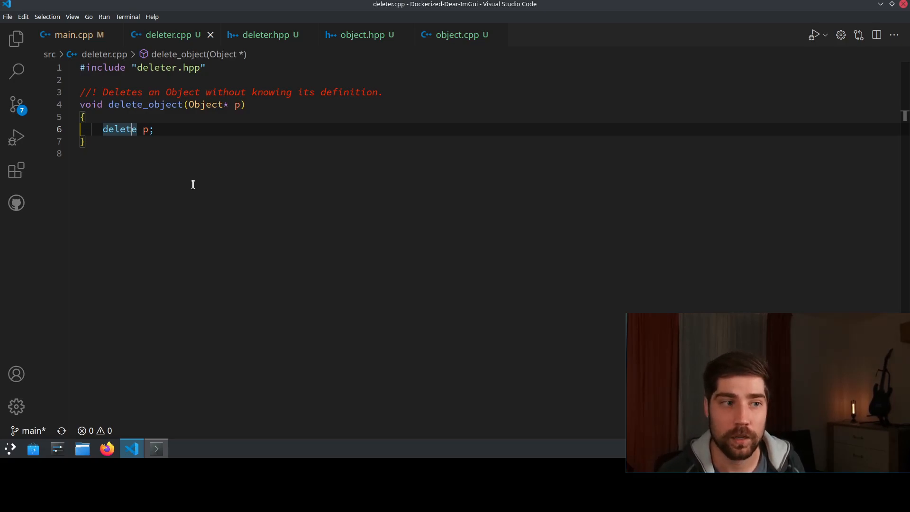
click(454, 35)
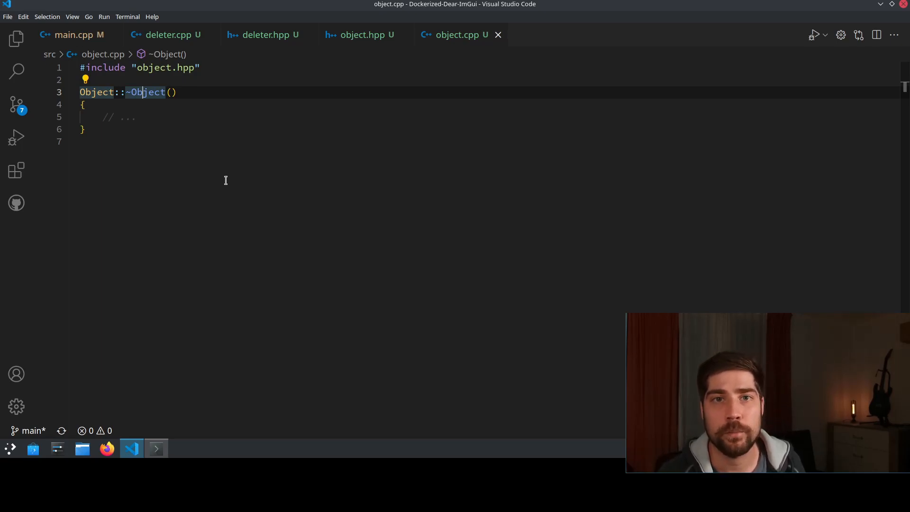
mouse_move(119, 110)
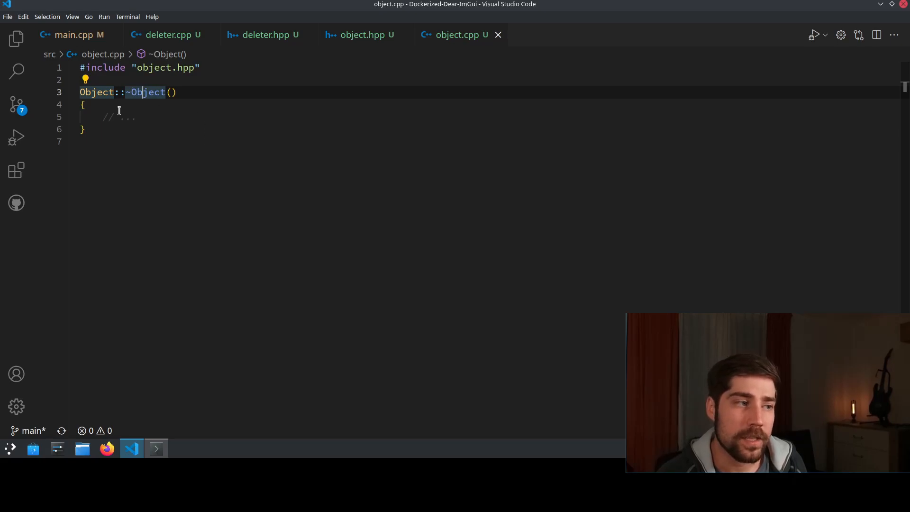
Glance at main.cpp and return to object.cpp's placeholder destructor body.
click(74, 36)
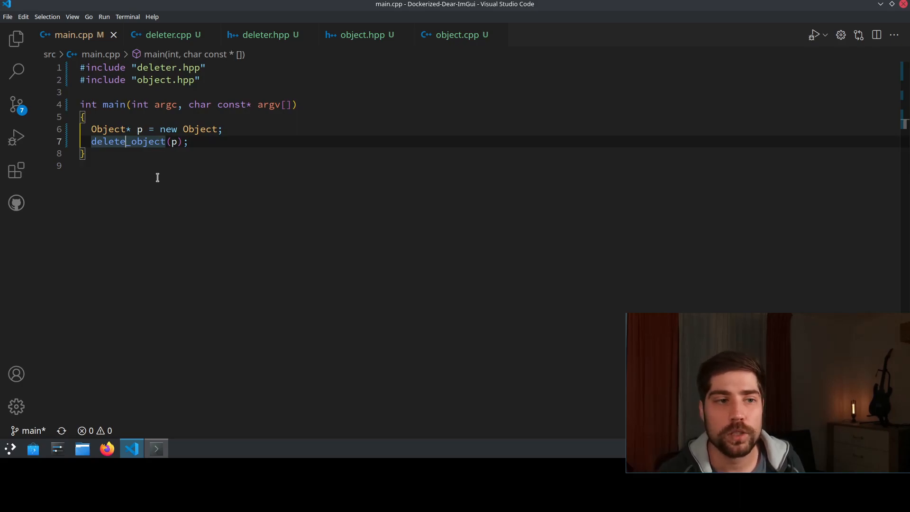
click(455, 35)
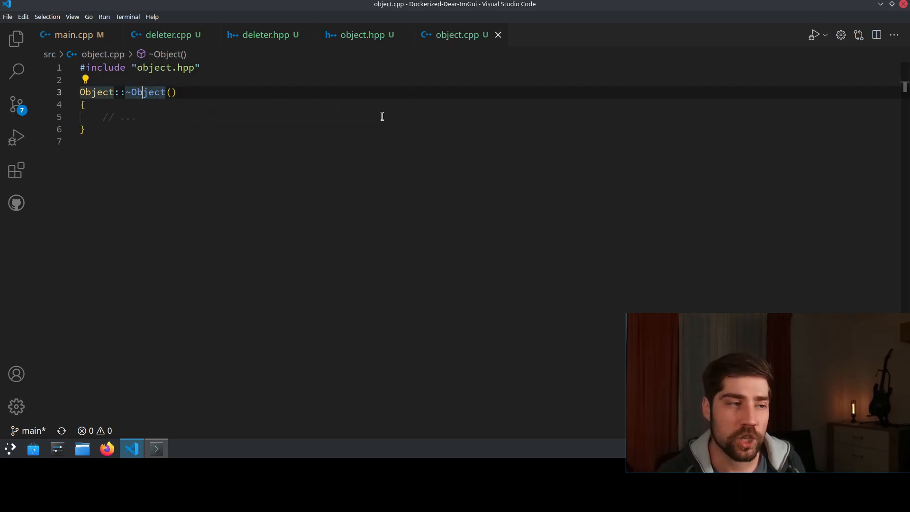
mouse_move(129, 128)
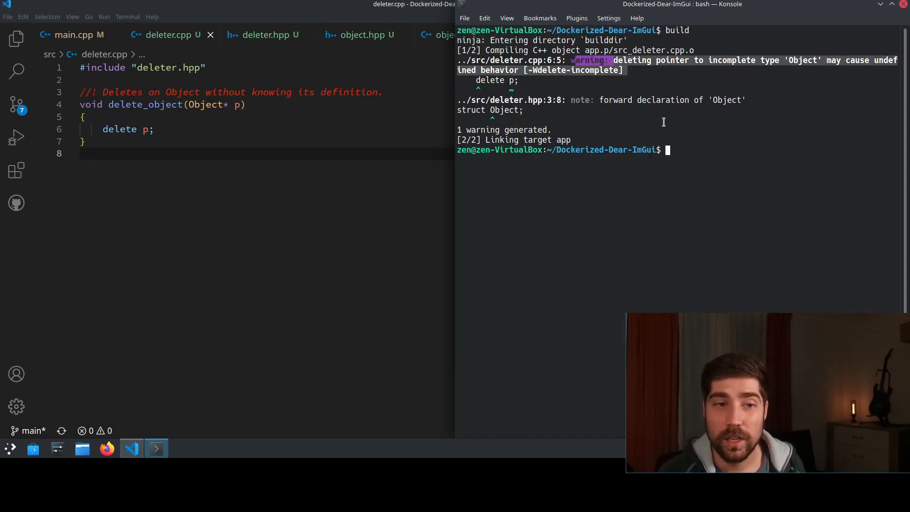
mouse_move(702, 237)
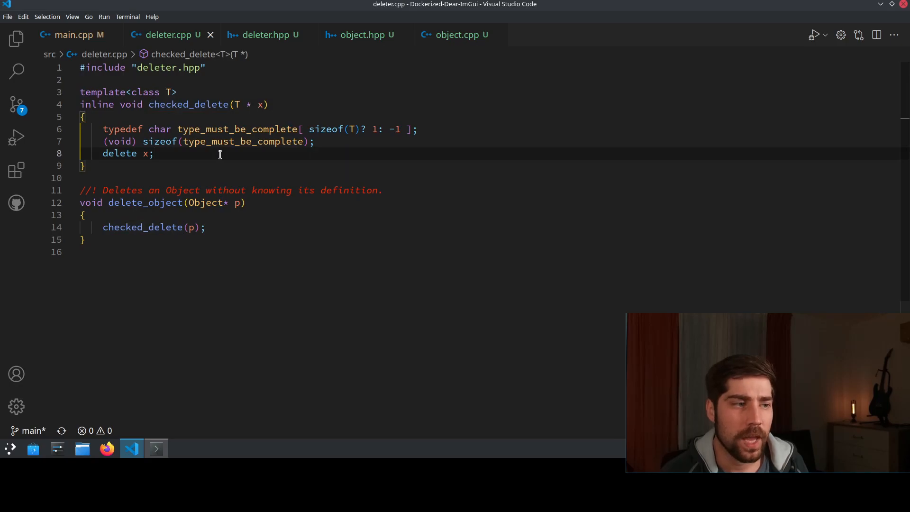
mouse_move(238, 129)
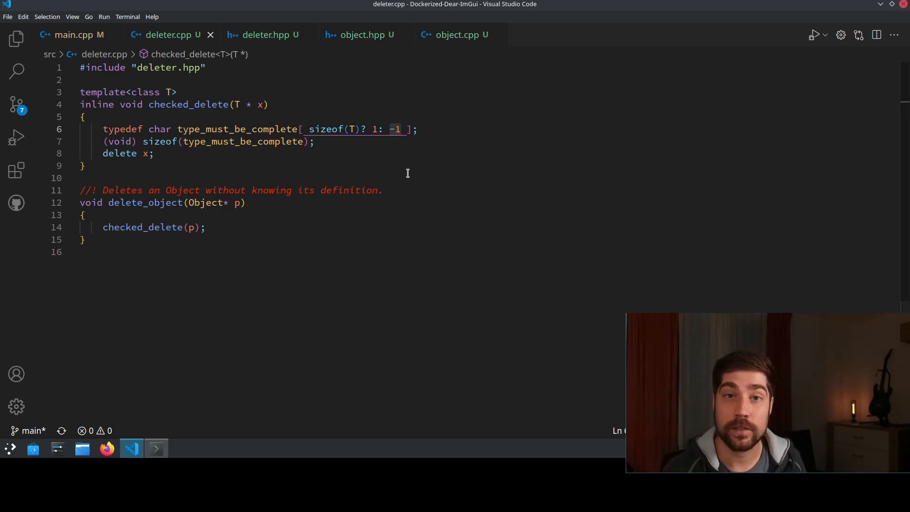
mouse_move(143, 105)
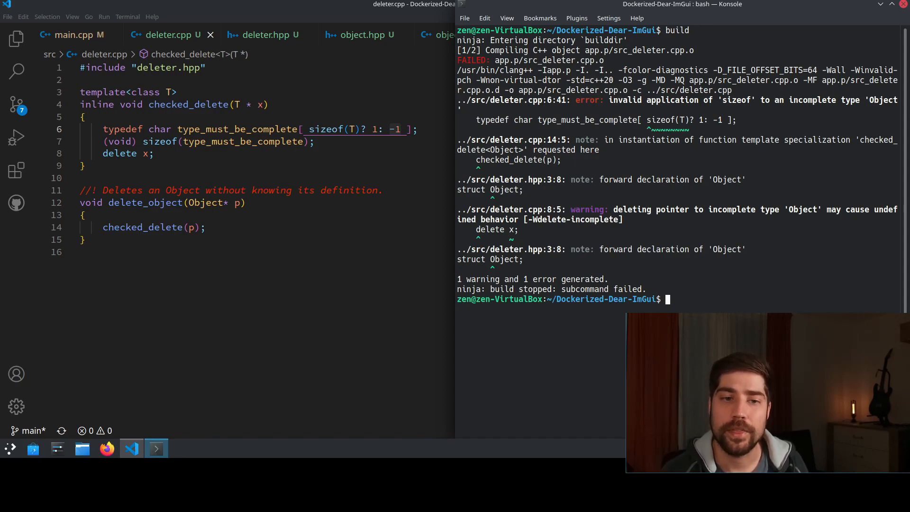
Mark sizeof(T) in the incomplete-type 'Object' error of the failed build output.
double_click(668, 120)
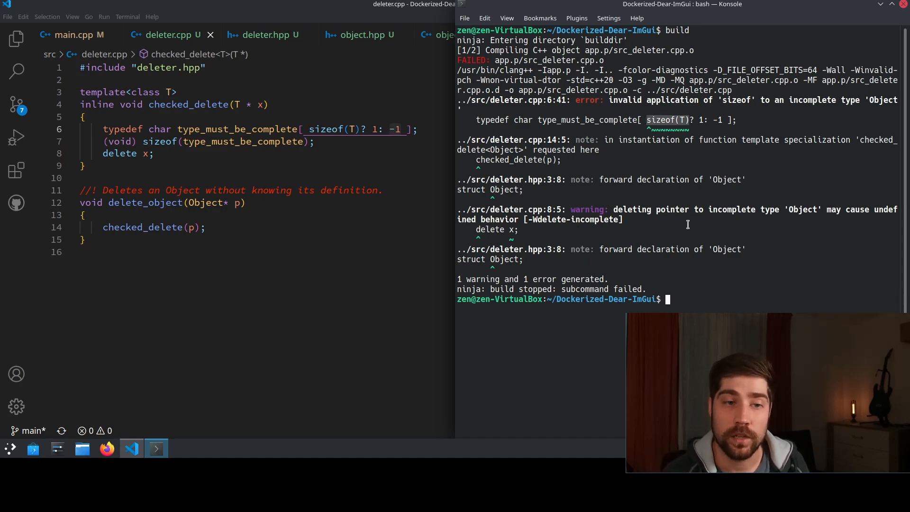
mouse_move(586, 106)
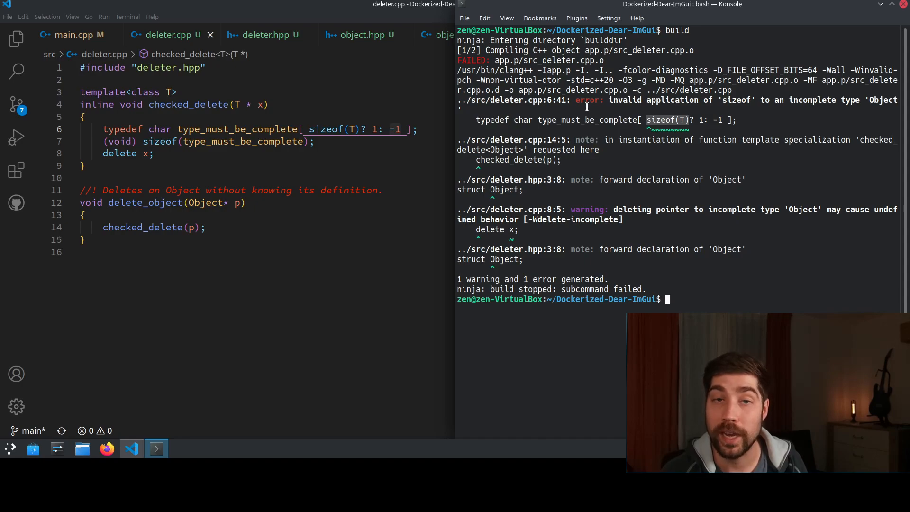